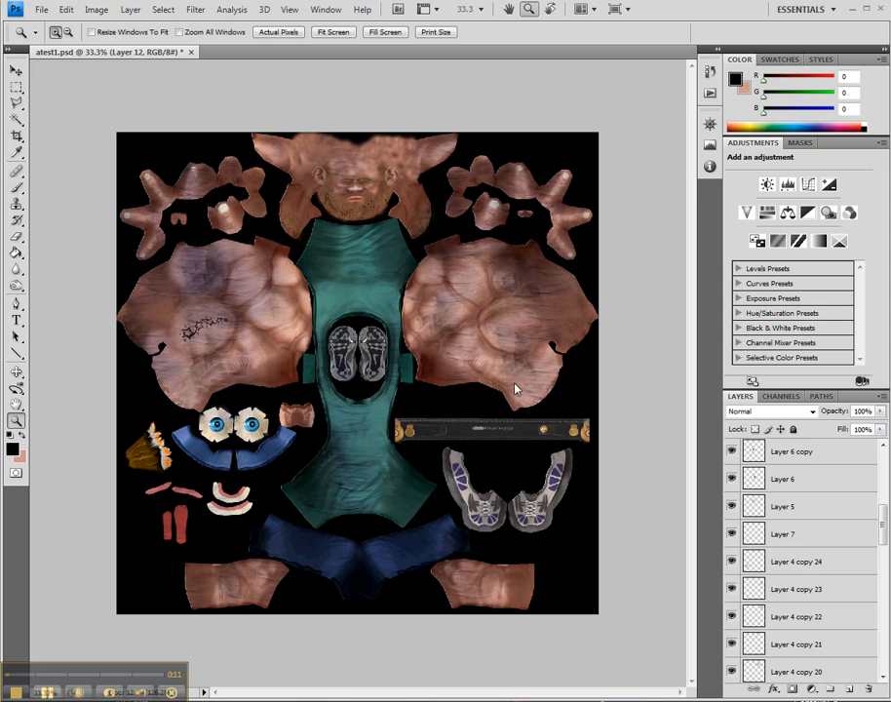
mouse_move(351, 489)
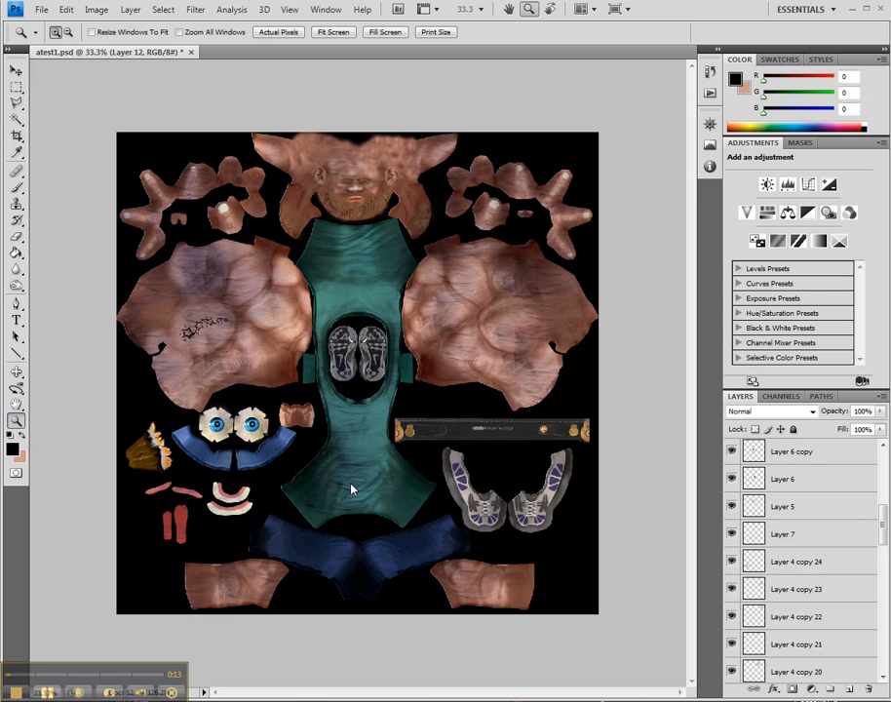
mouse_move(442, 491)
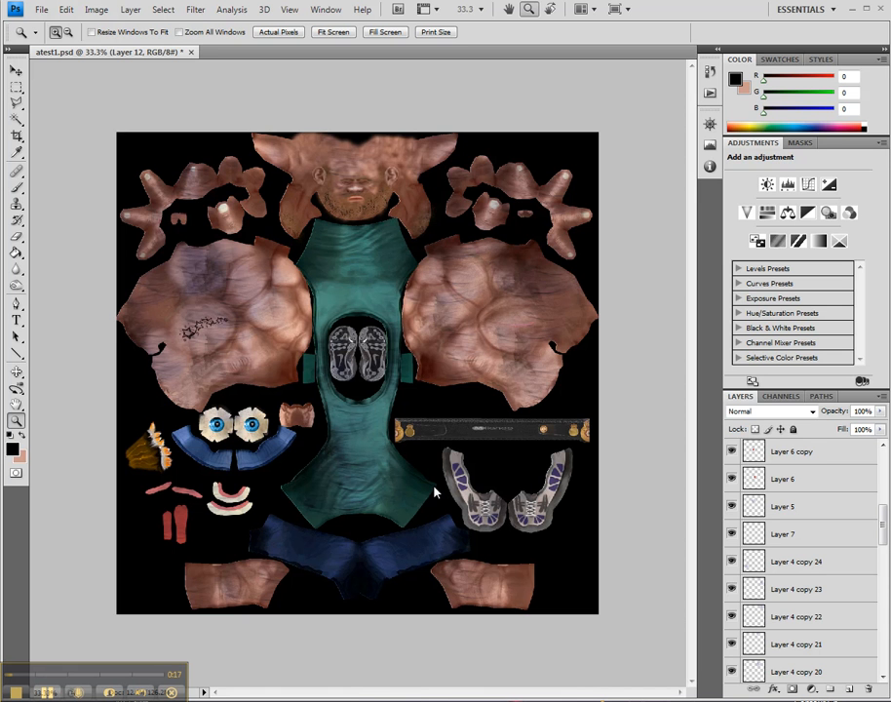
mouse_move(275, 367)
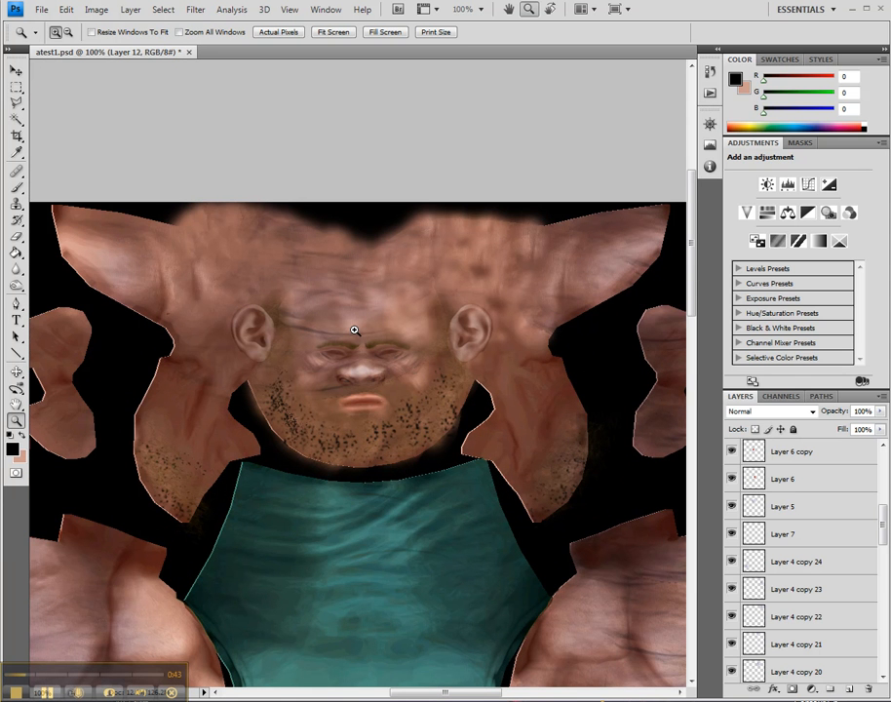
mouse_move(68, 304)
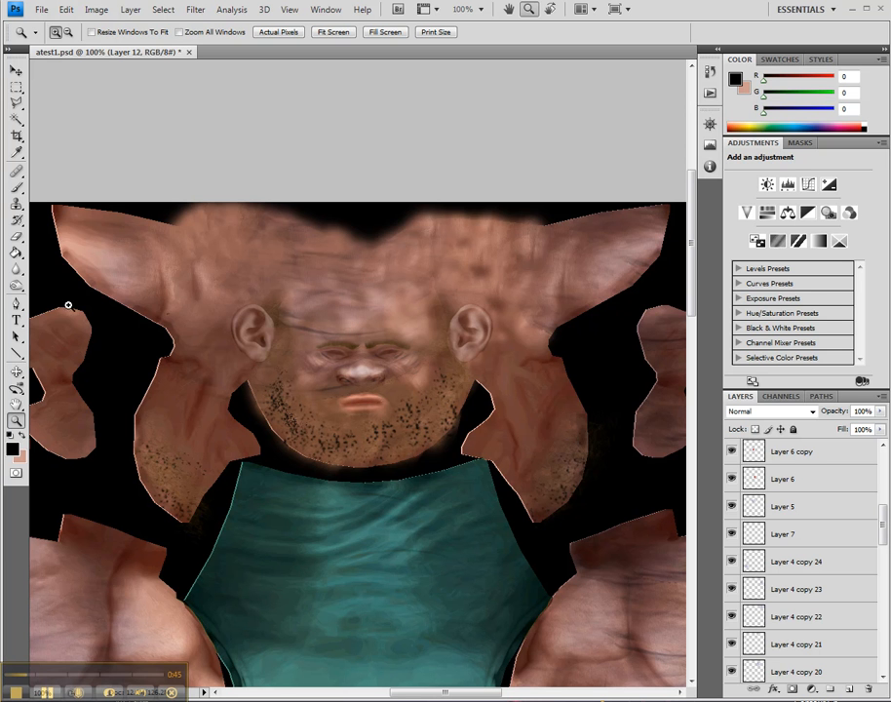
mouse_move(419, 295)
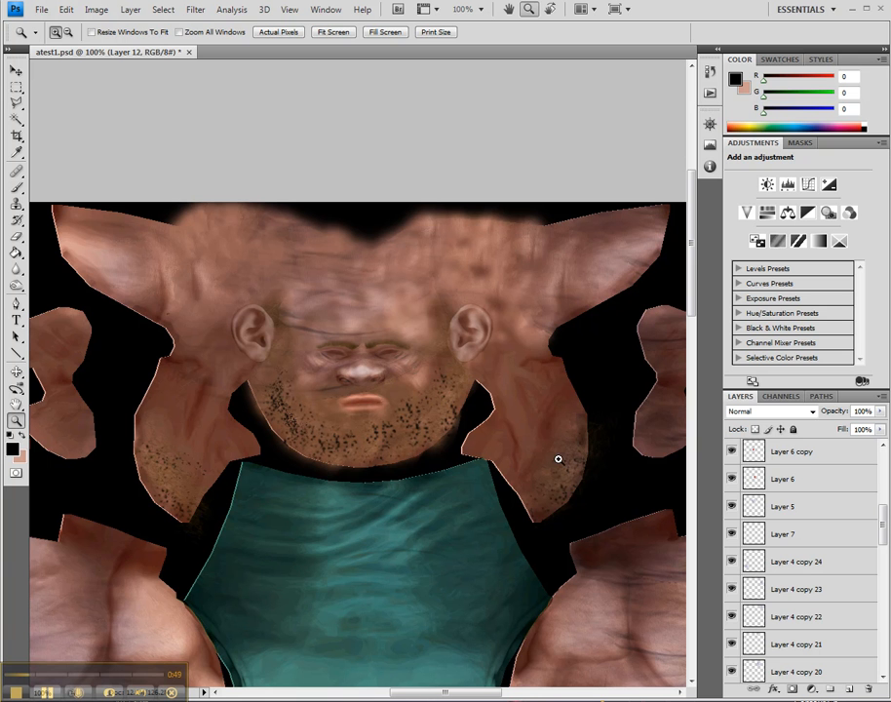
Choose the Burn tool with Range Midtones and Exposure 10% on the base texture layer
left_click(15, 269)
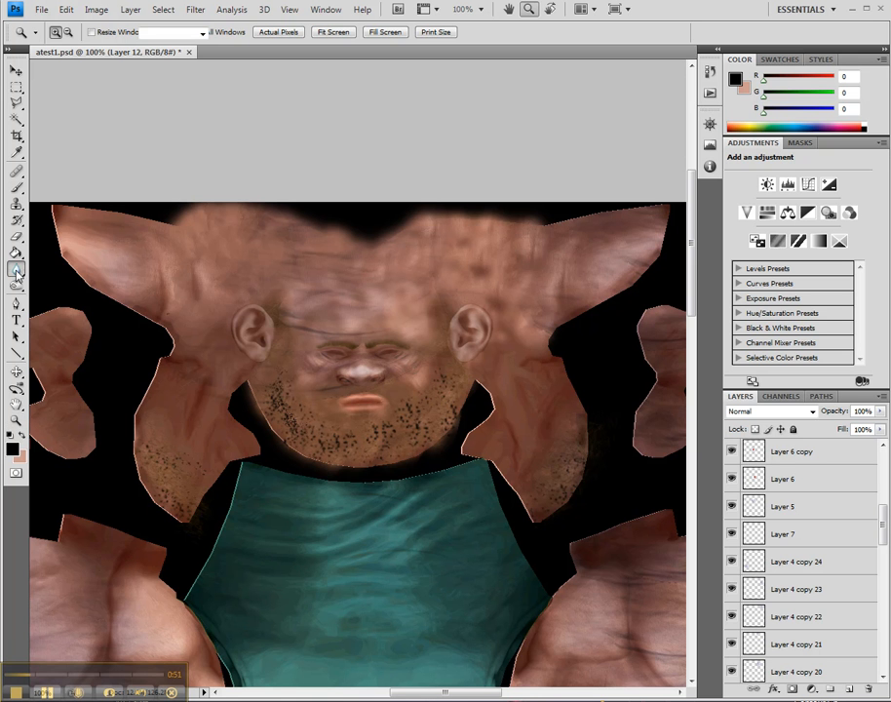
left_click(16, 285)
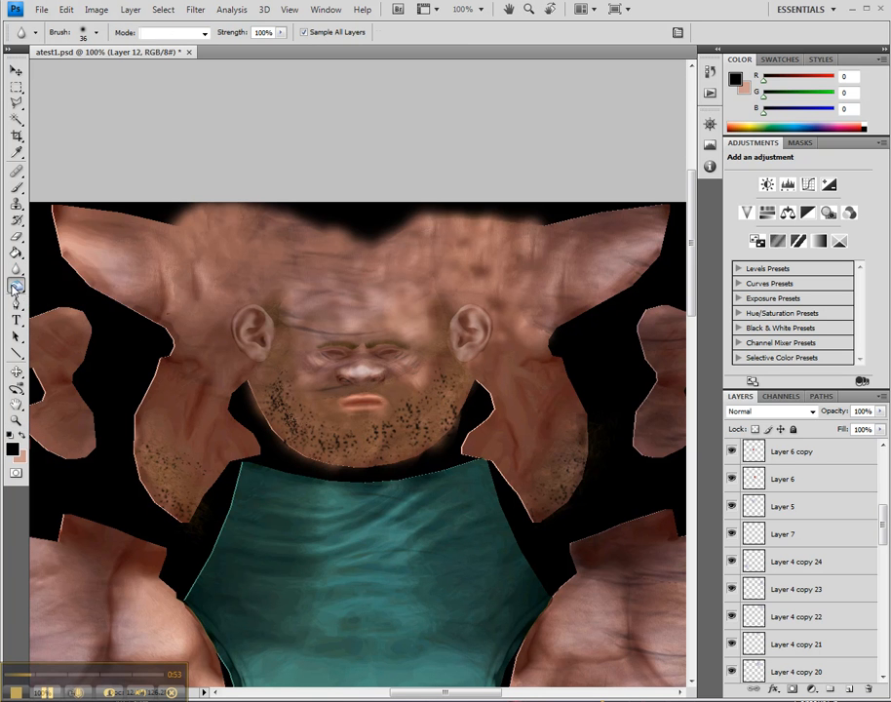
left_click(16, 284)
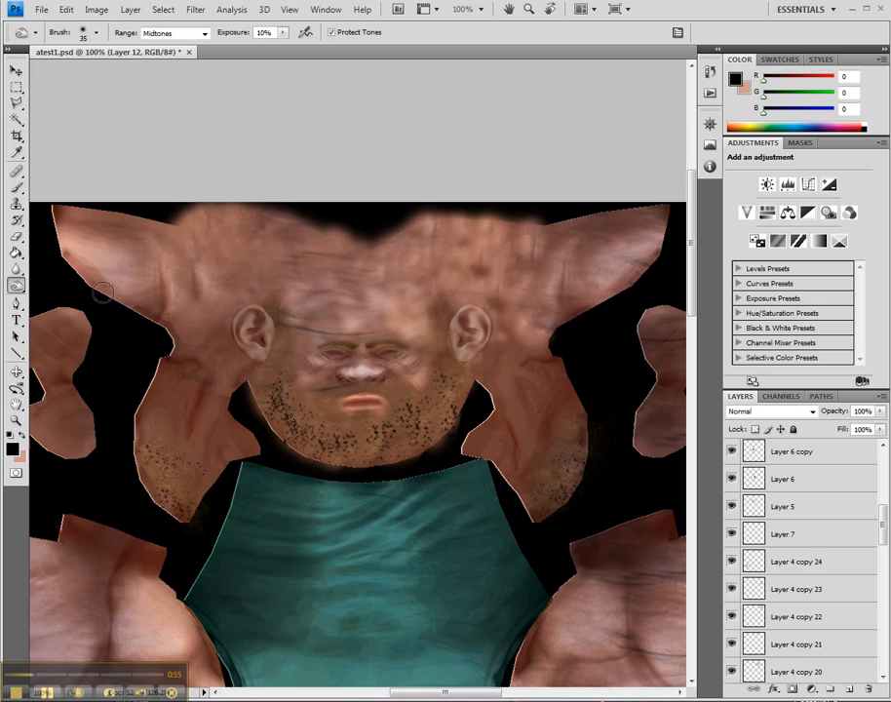
mouse_move(544, 528)
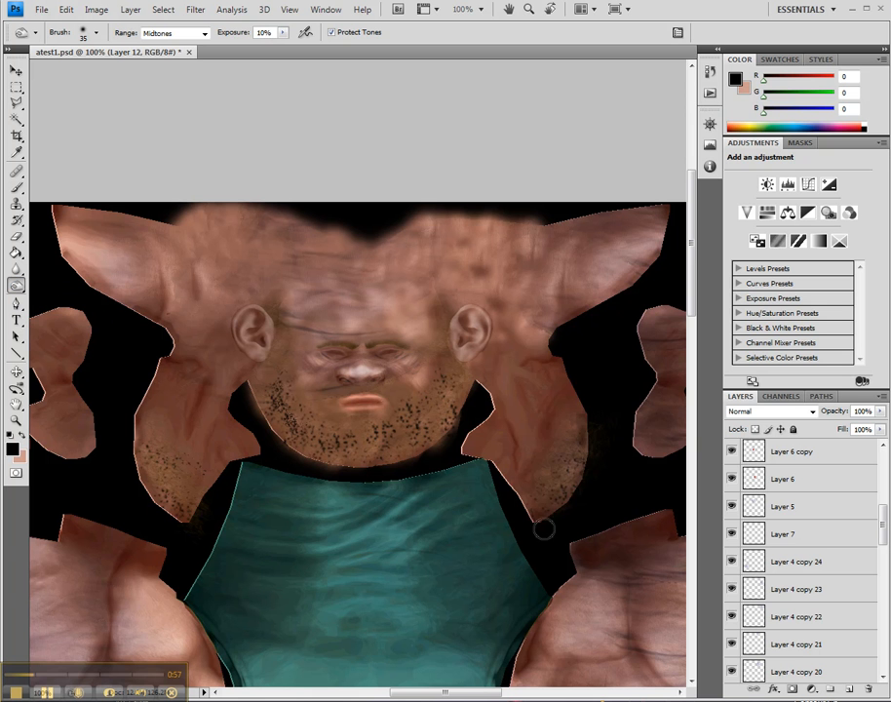
scroll("down", 3)
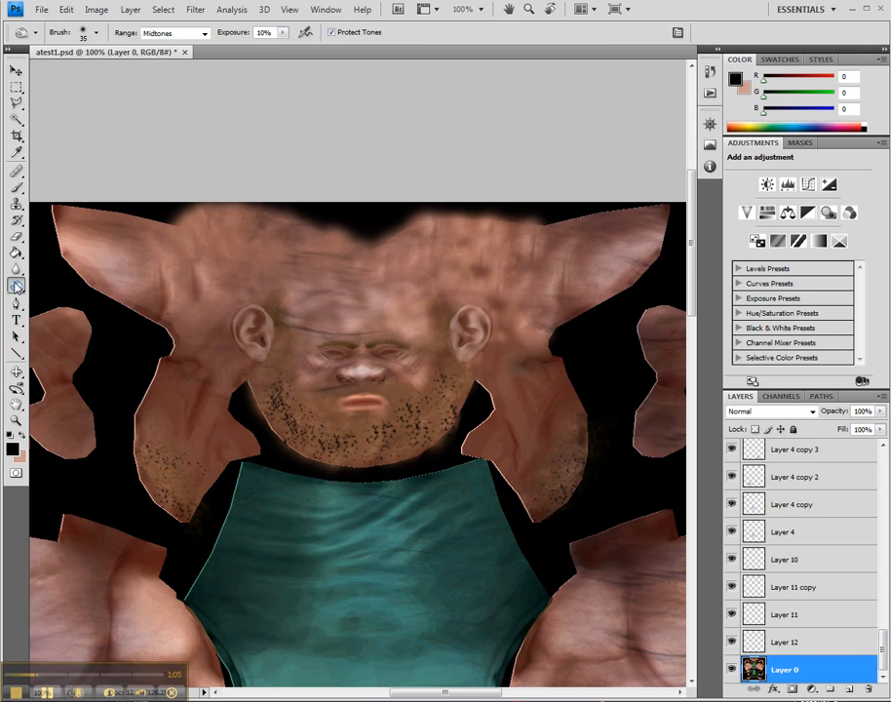
mouse_move(202, 66)
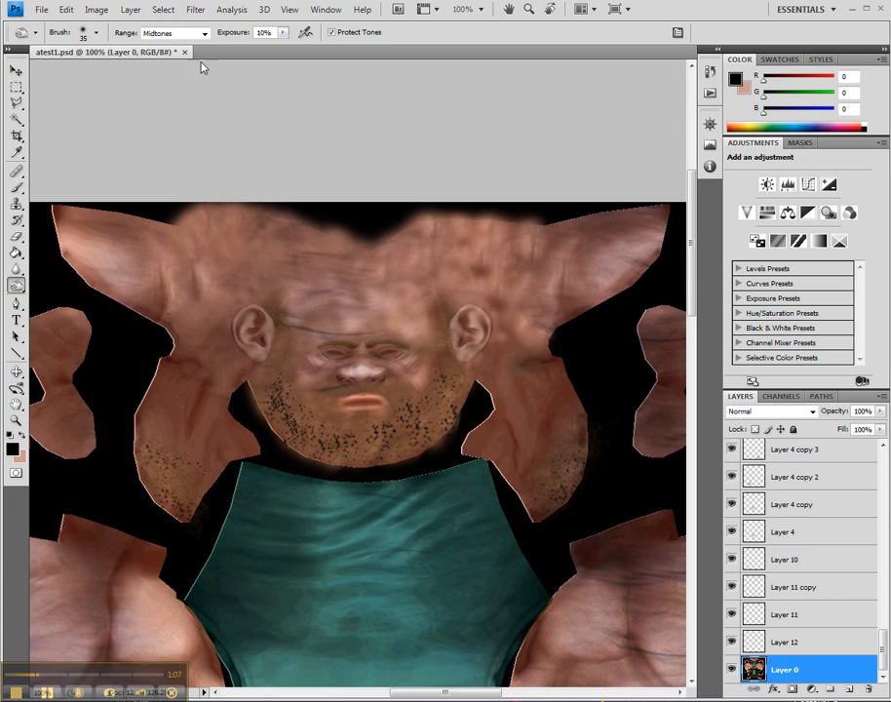
Raise Burn exposure to 20%, toggle Layer 12's visibility and make Layer 12 active
left_click(96, 31)
type("25")
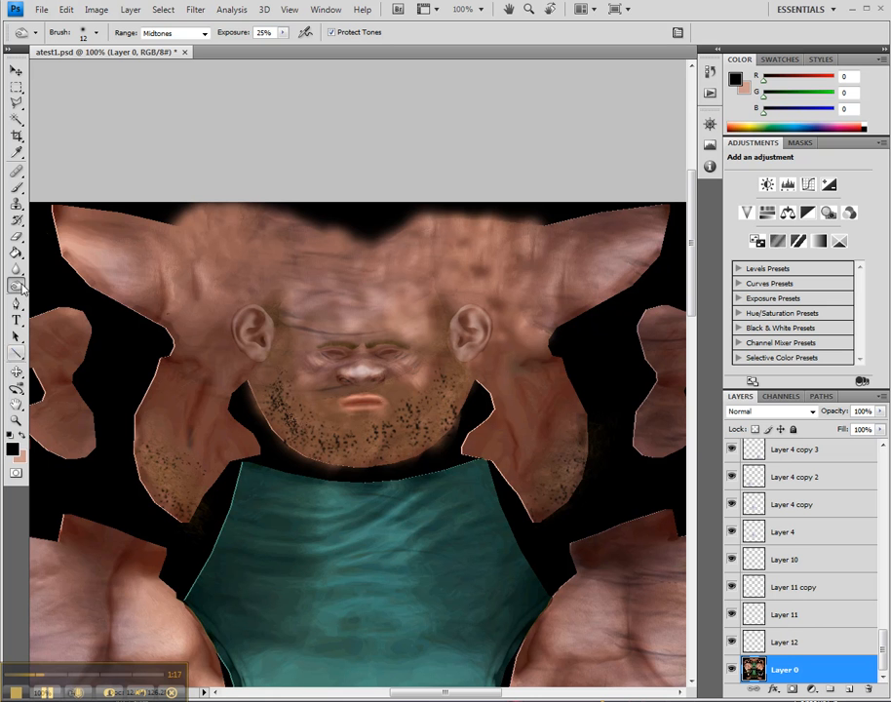
left_click(16, 285)
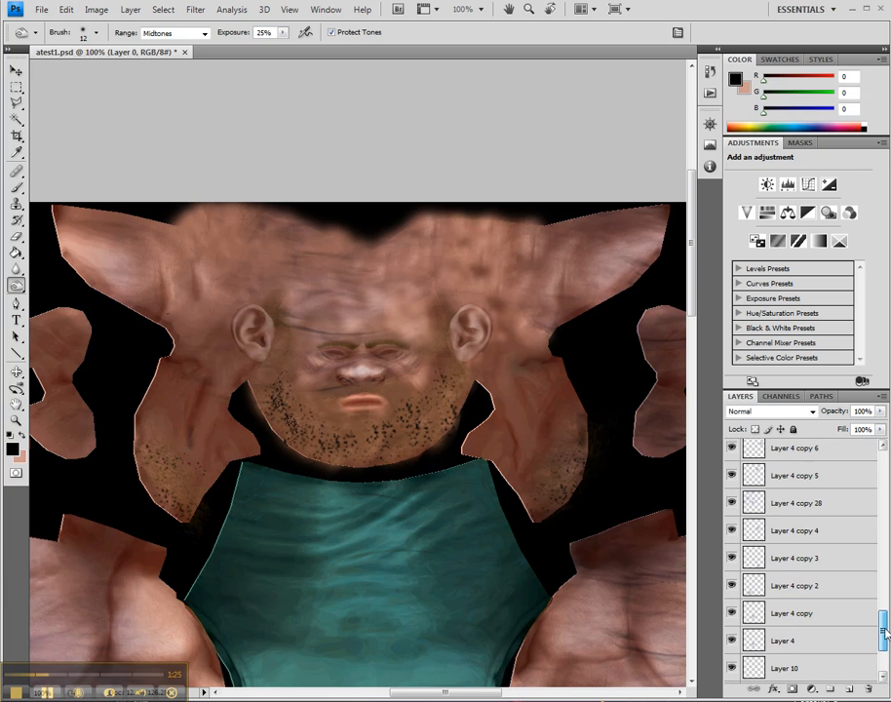
scroll("down", 3)
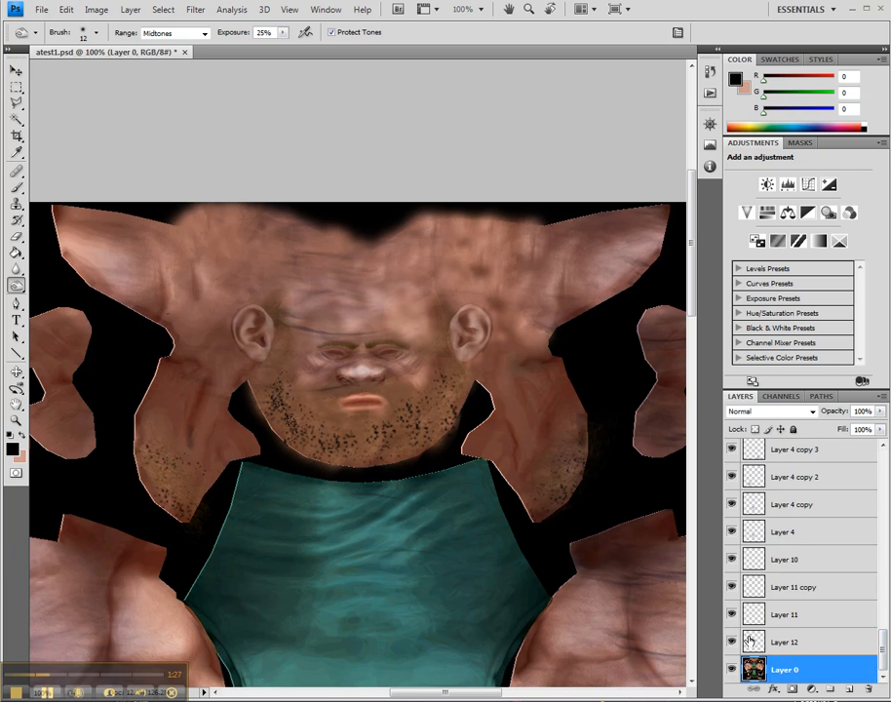
left_click(731, 641)
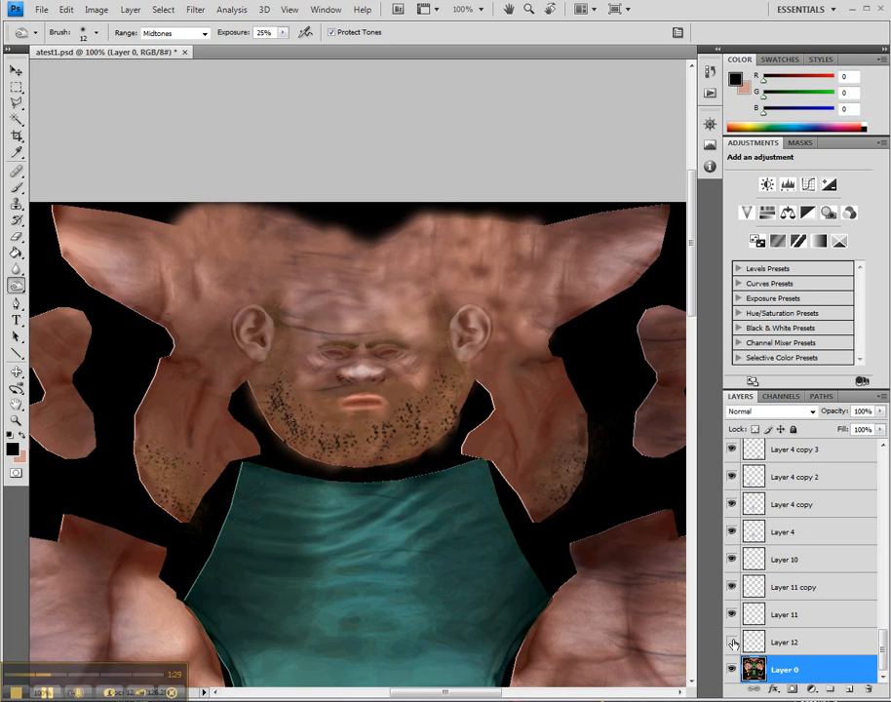
left_click(784, 641)
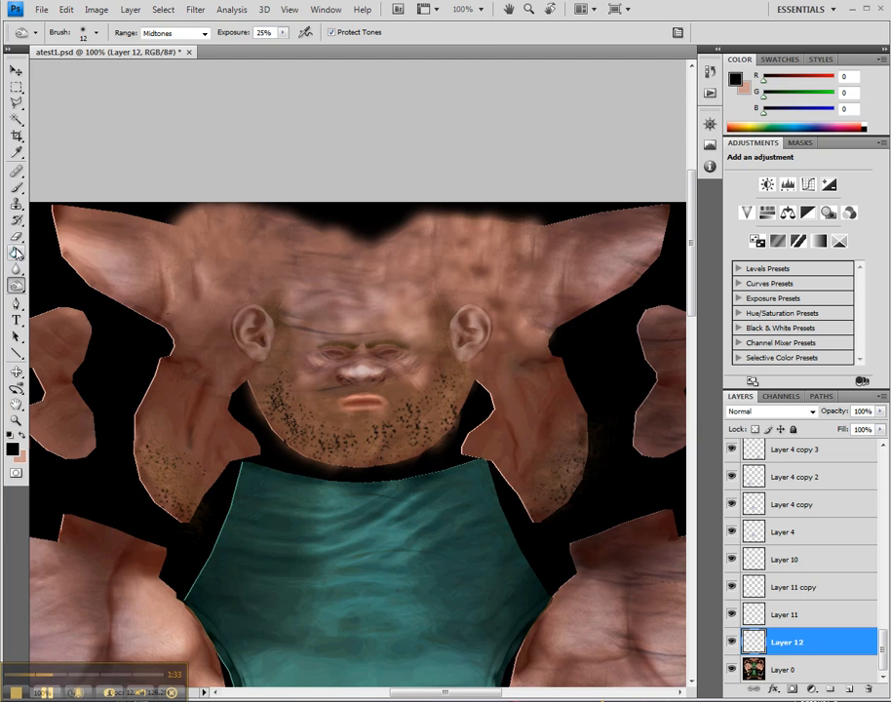
Brush stubble over jaw, chin and upper lip, deleting one bad stroke and varying opacity
left_click(16, 172)
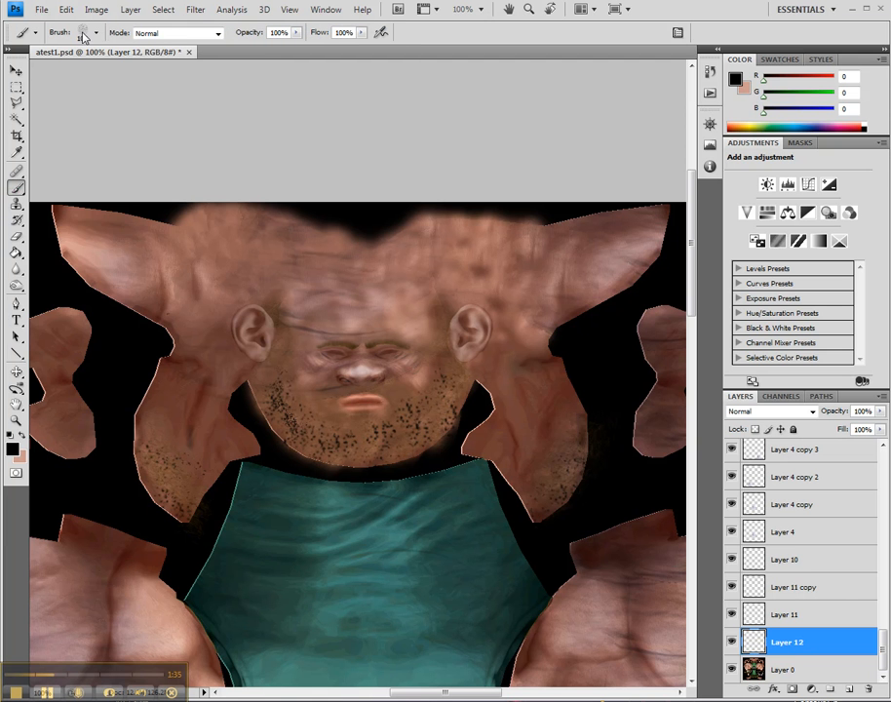
left_click(96, 31)
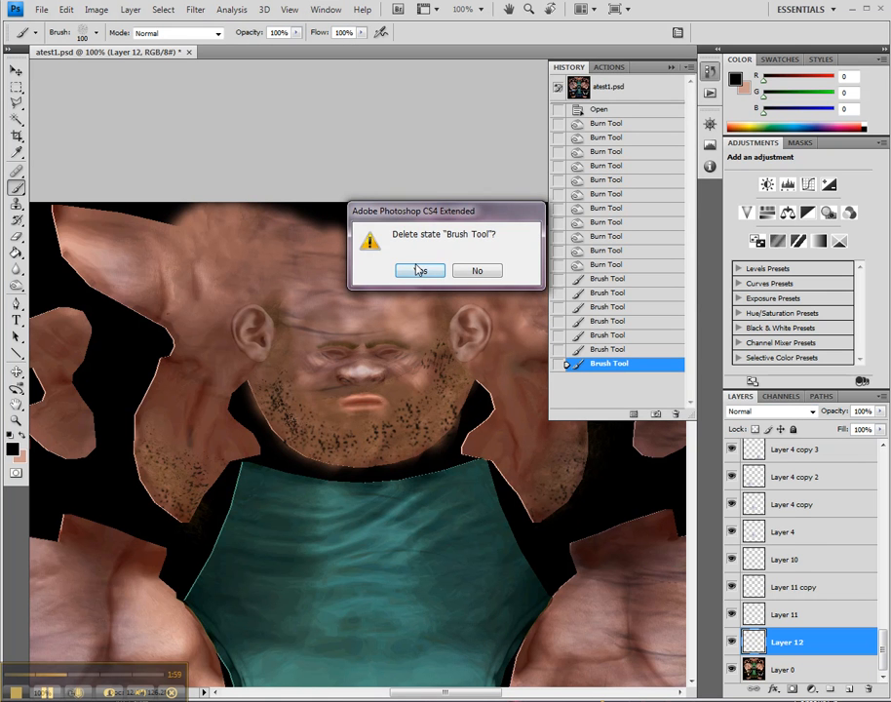
left_click(419, 269)
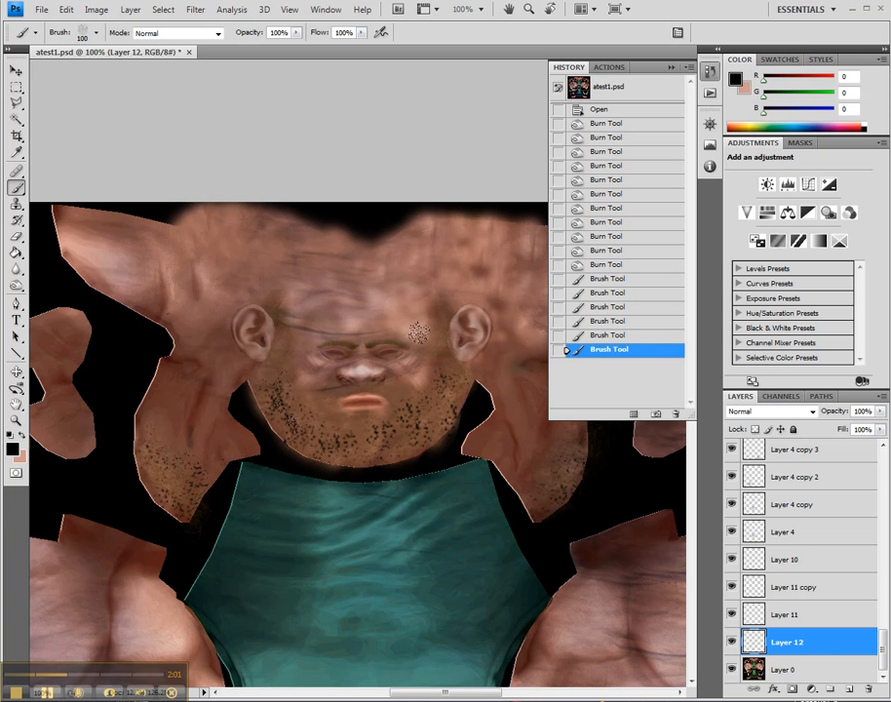
left_click(296, 31)
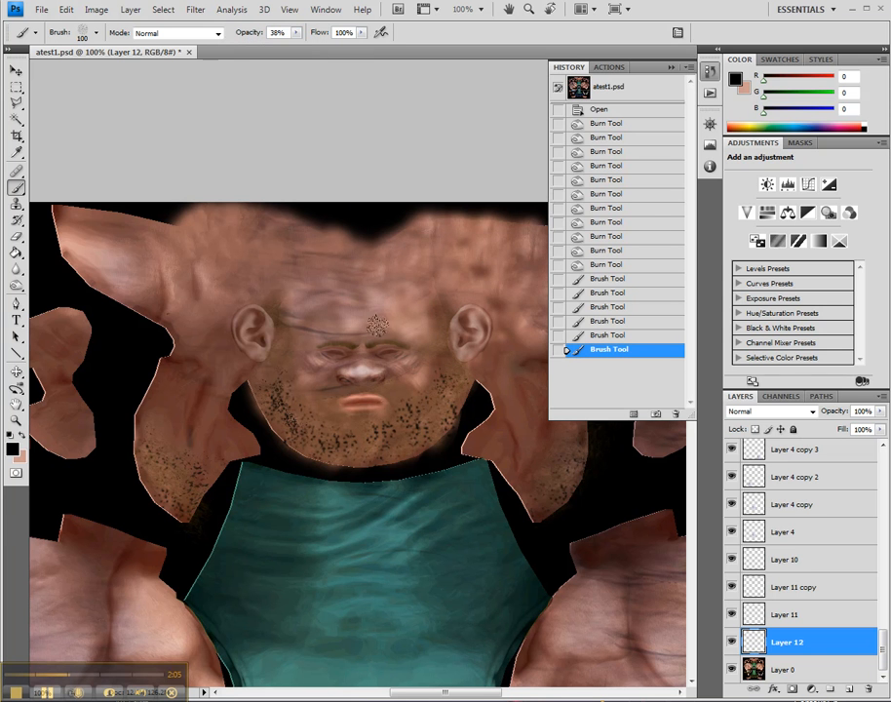
left_click(409, 375)
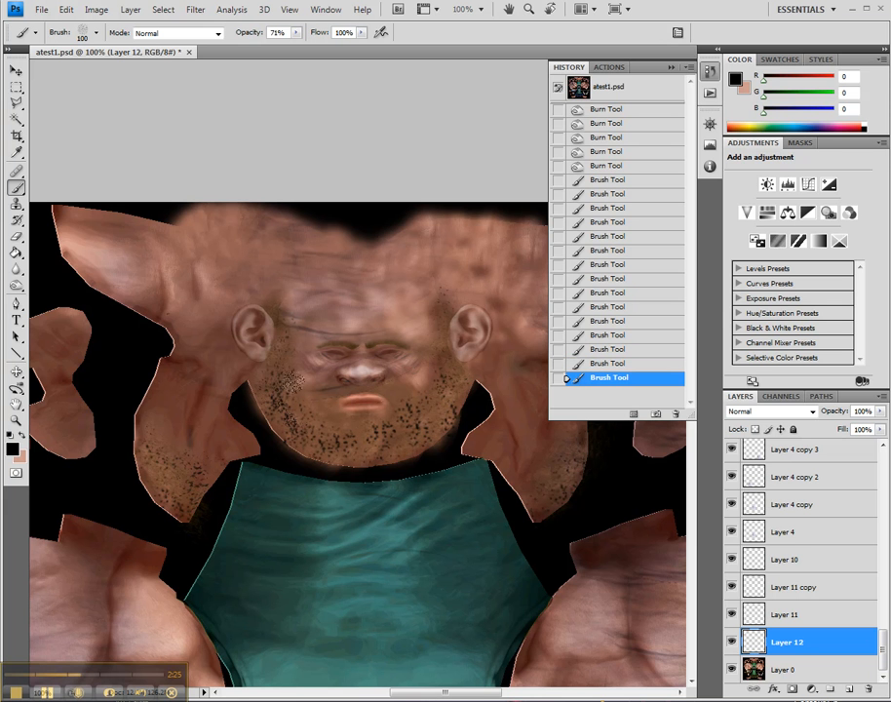
left_click(464, 429)
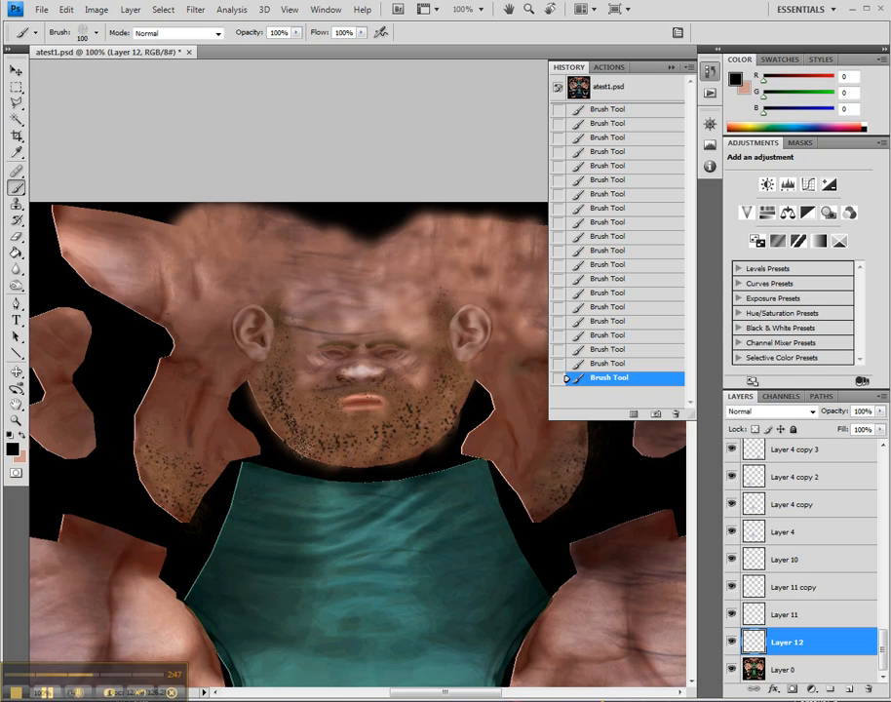
Erase stray stubble around the lips, ear and eye with the Eraser tool
left_click(15, 236)
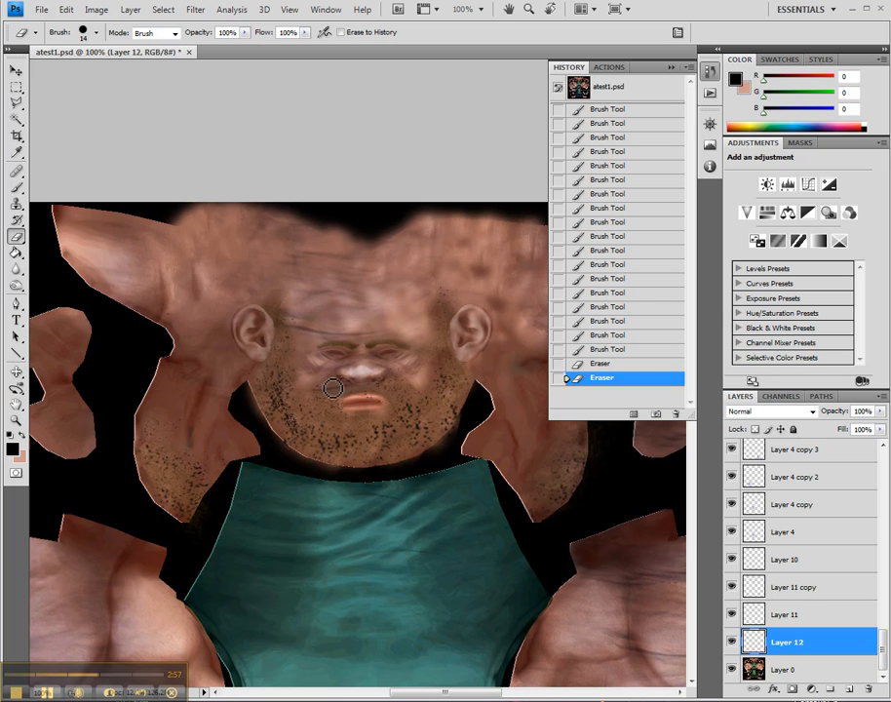
mouse_move(425, 367)
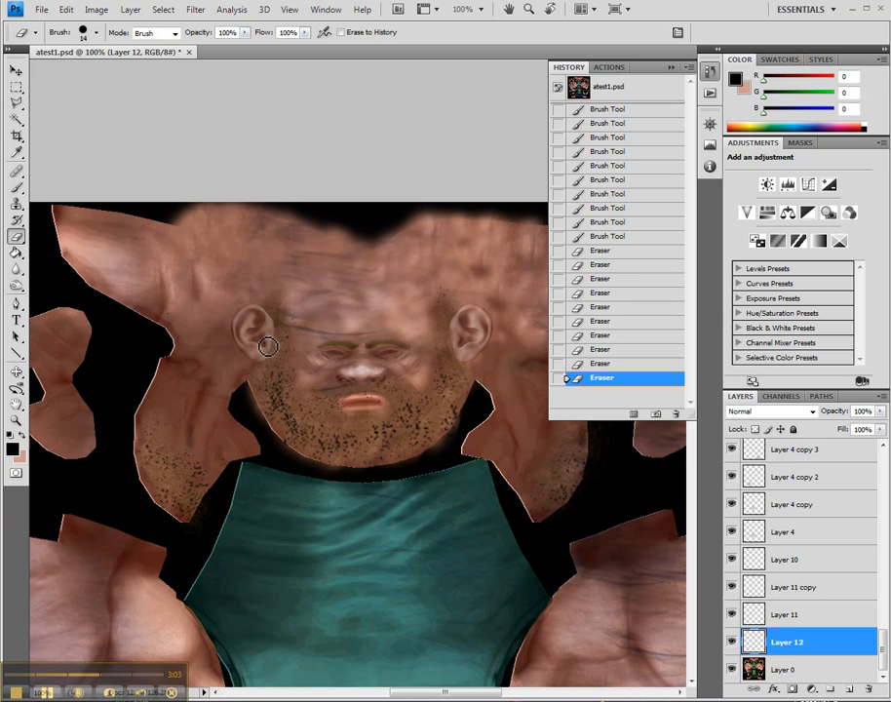
left_click_drag(269, 347, 347, 483)
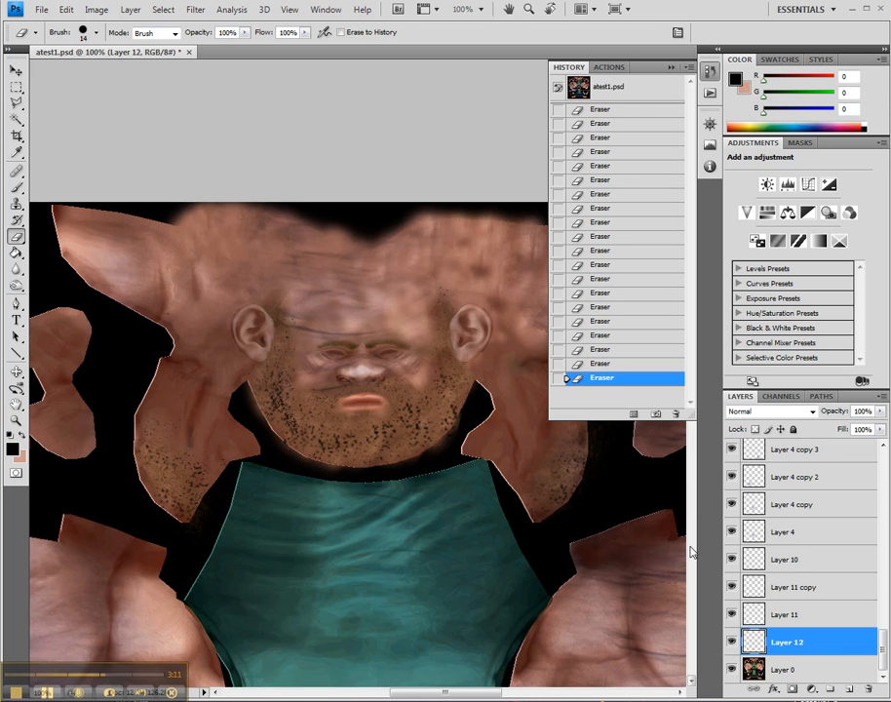
left_click(770, 409)
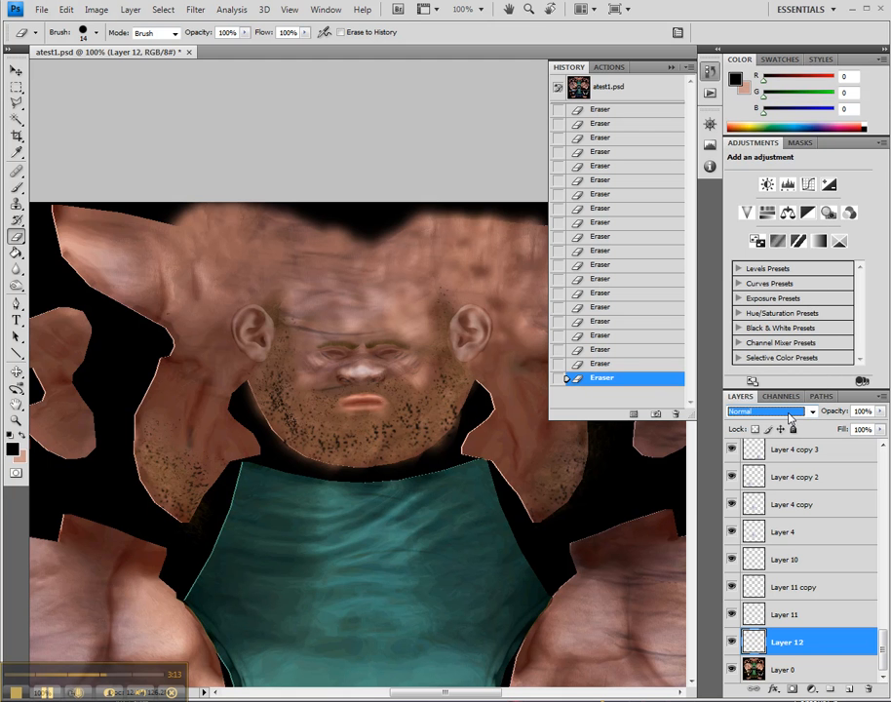
Cycle Layer 12 through several blend modes and settle on Soft Light
left_click(764, 410)
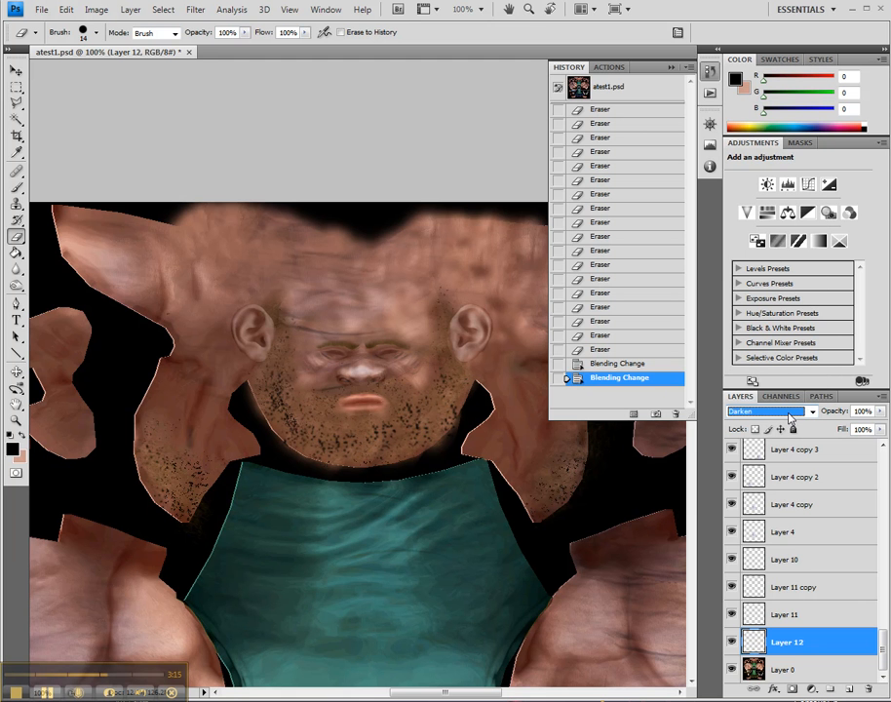
left_click(764, 410)
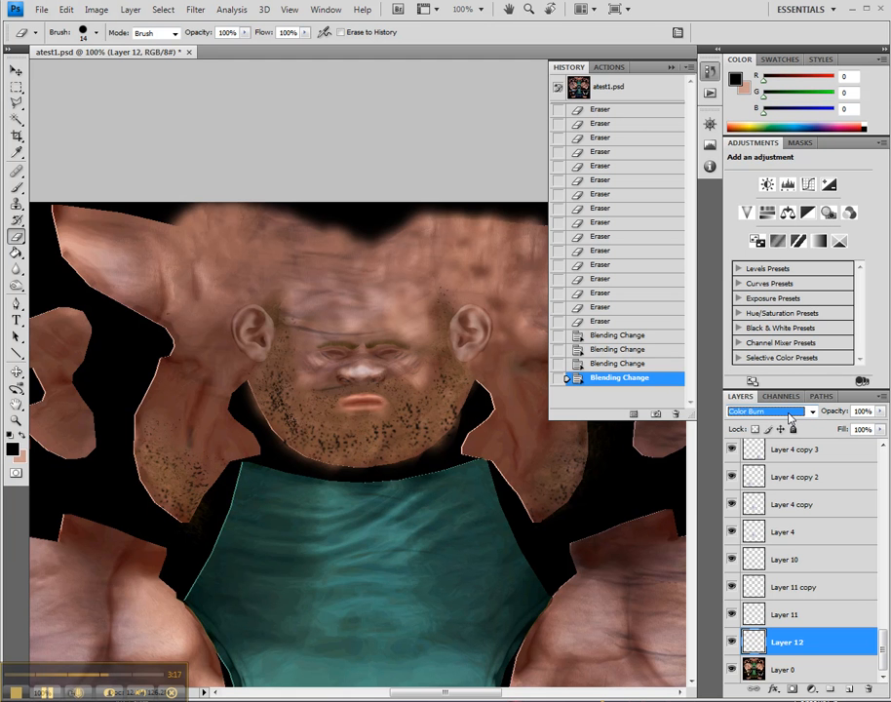
left_click(768, 409)
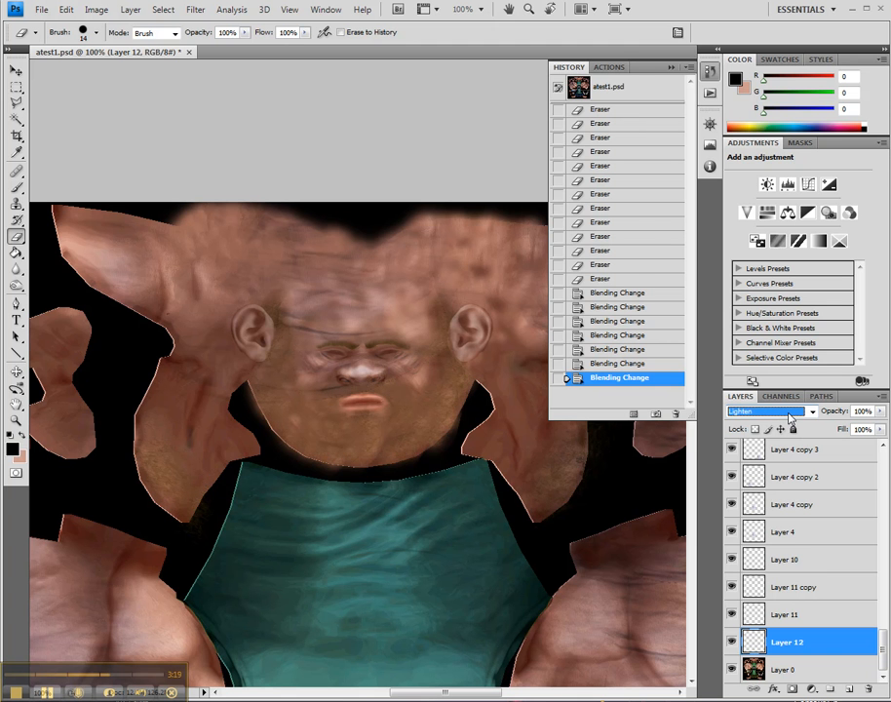
left_click(770, 409)
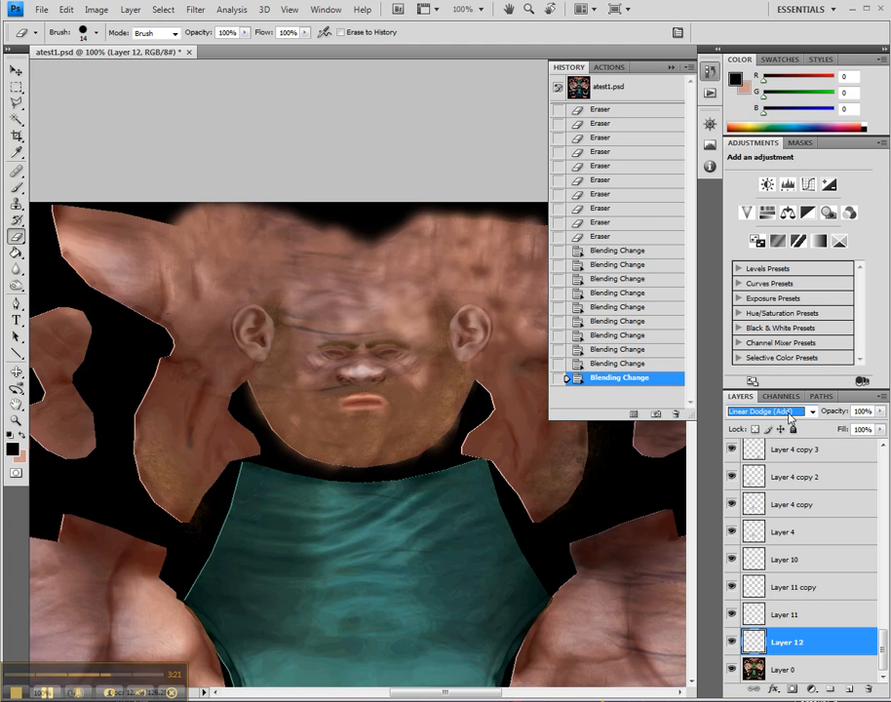
left_click(770, 410)
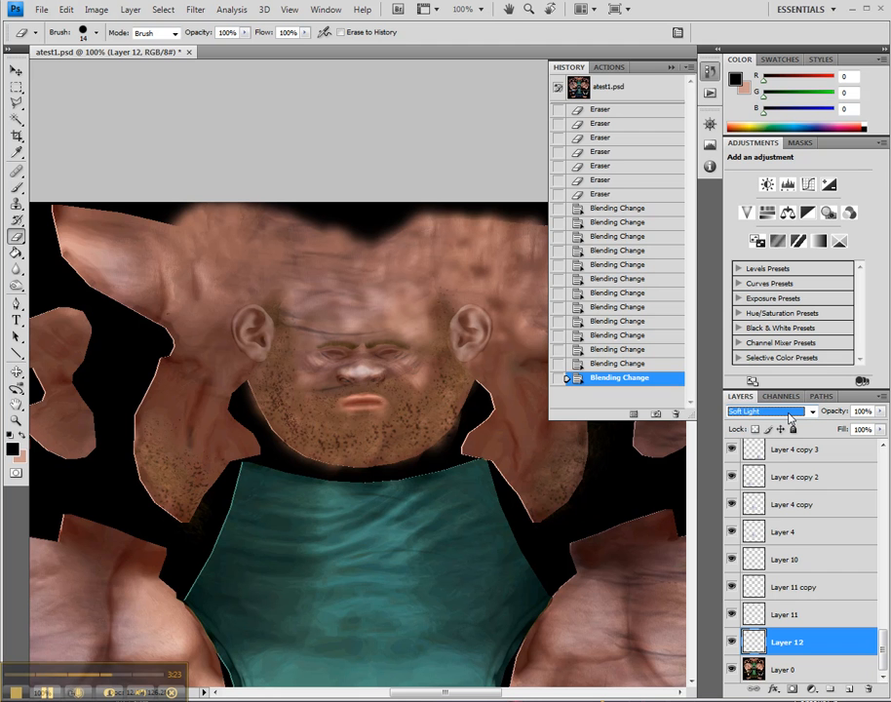
left_click(768, 410)
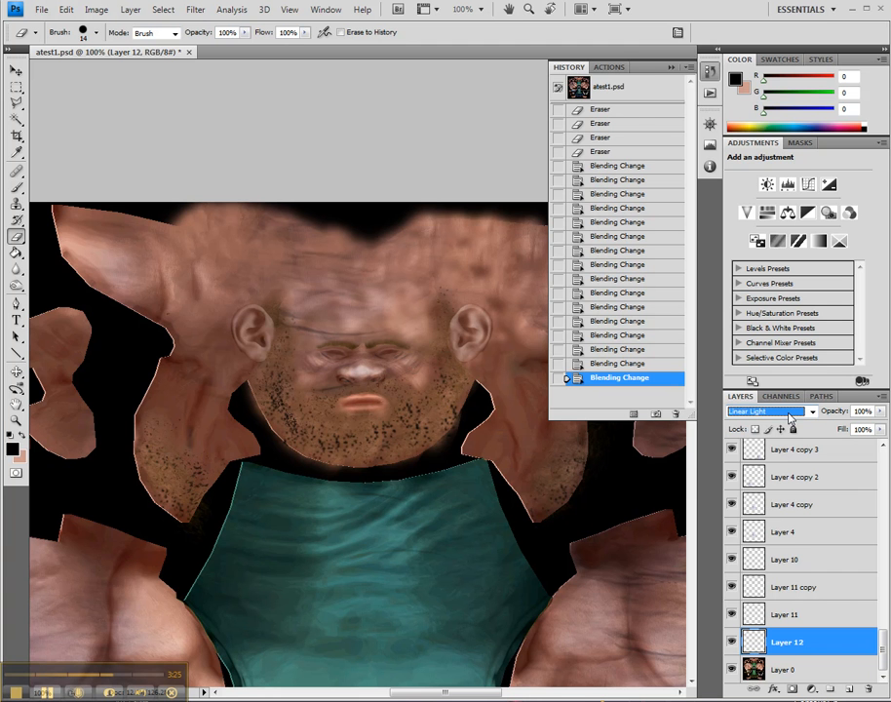
left_click(770, 410)
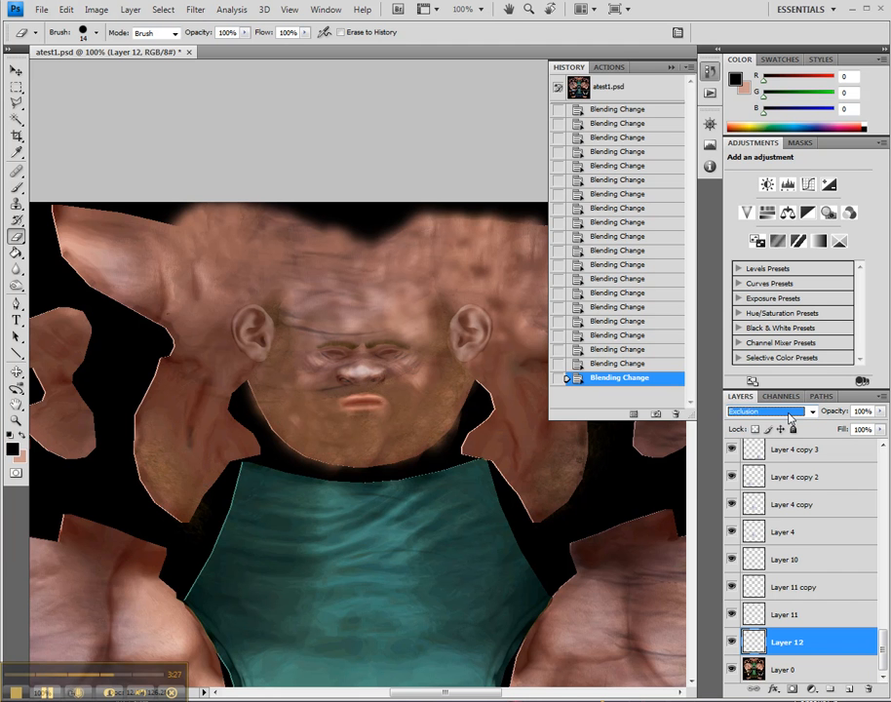
left_click(770, 409)
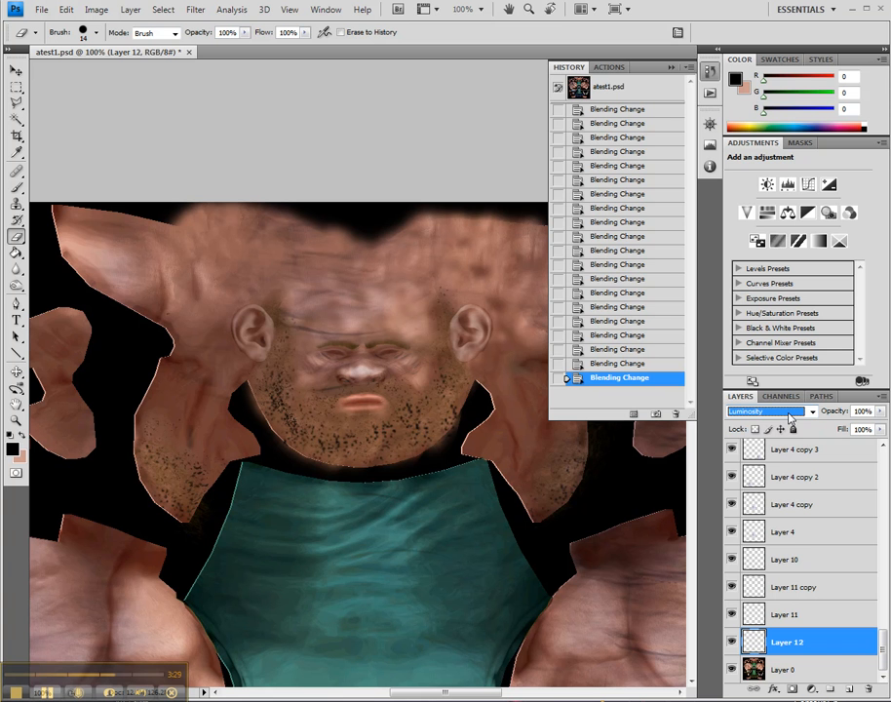
left_click(768, 409)
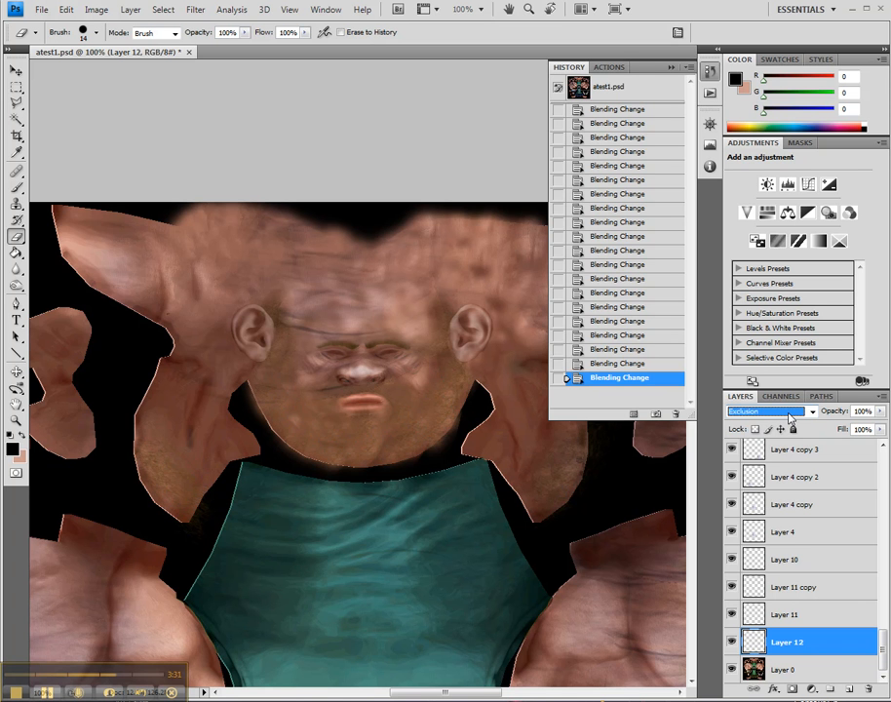
left_click(770, 409)
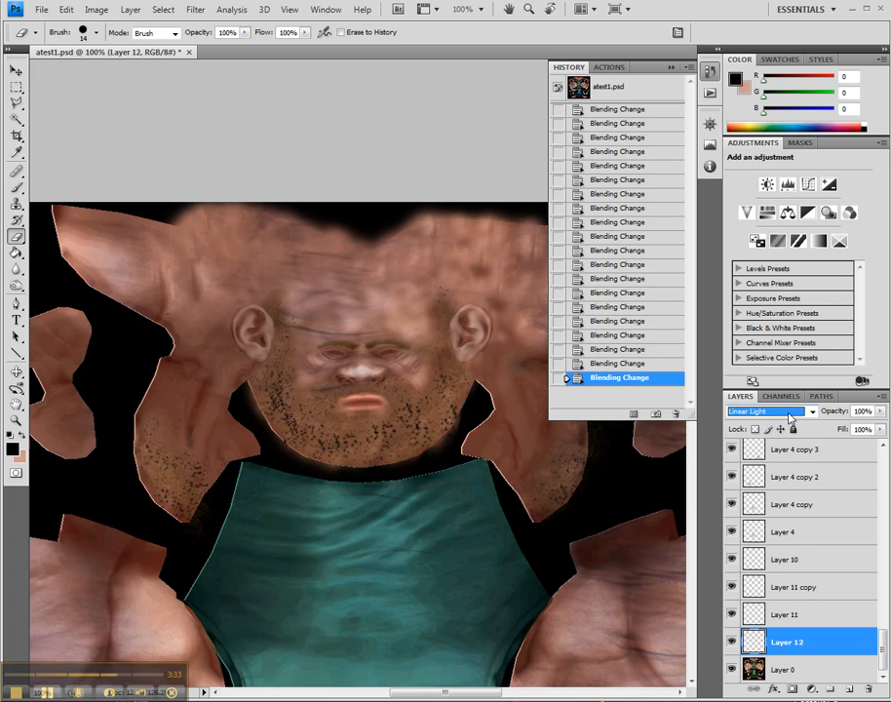
left_click(770, 410)
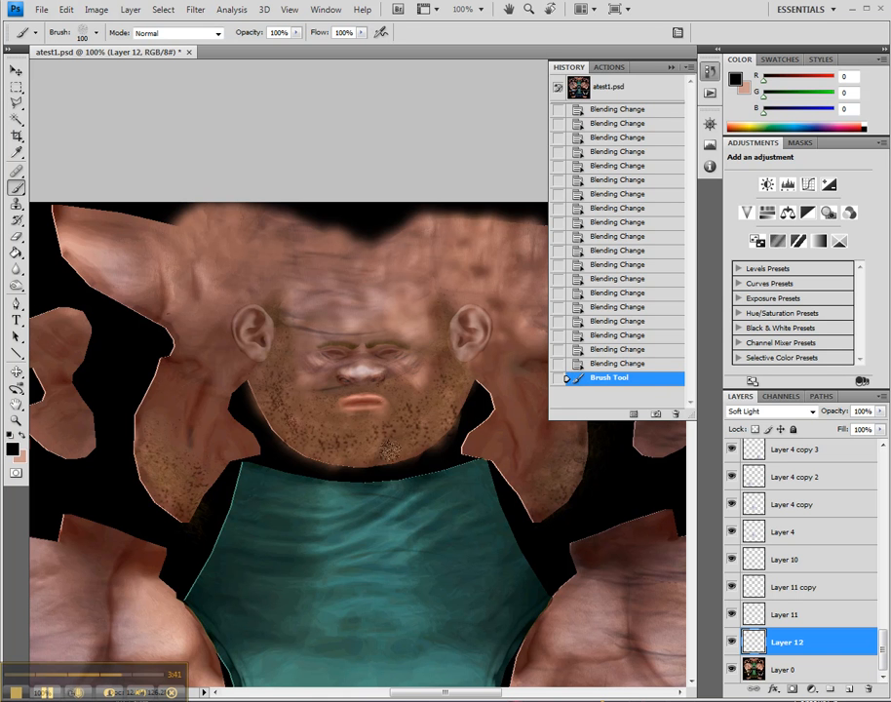
Dab more stubble on the face and delete an unwanted Brush Tool history state
left_click(413, 400)
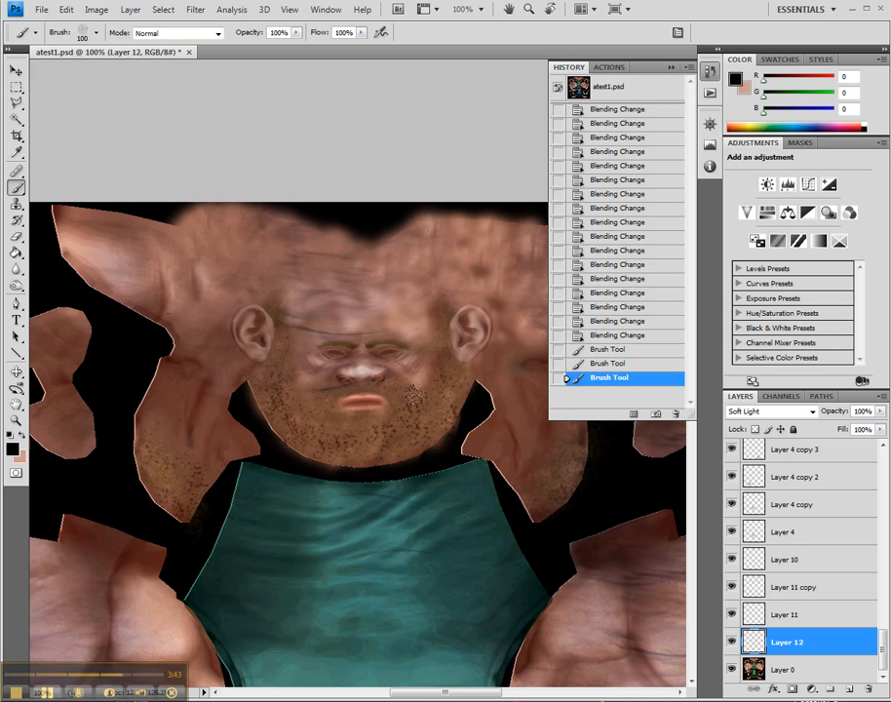
left_click(390, 419)
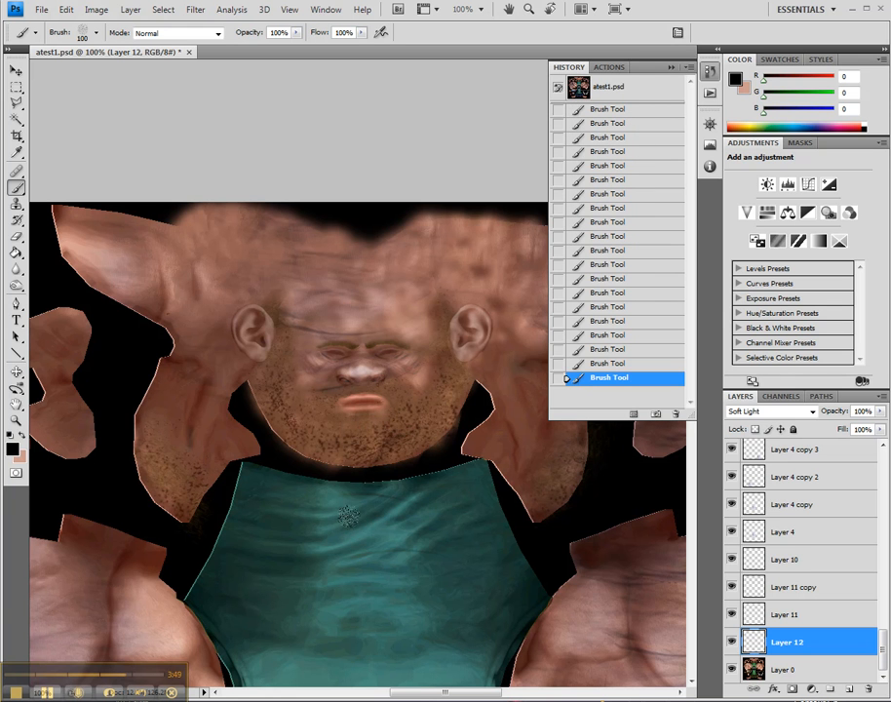
left_click(674, 414)
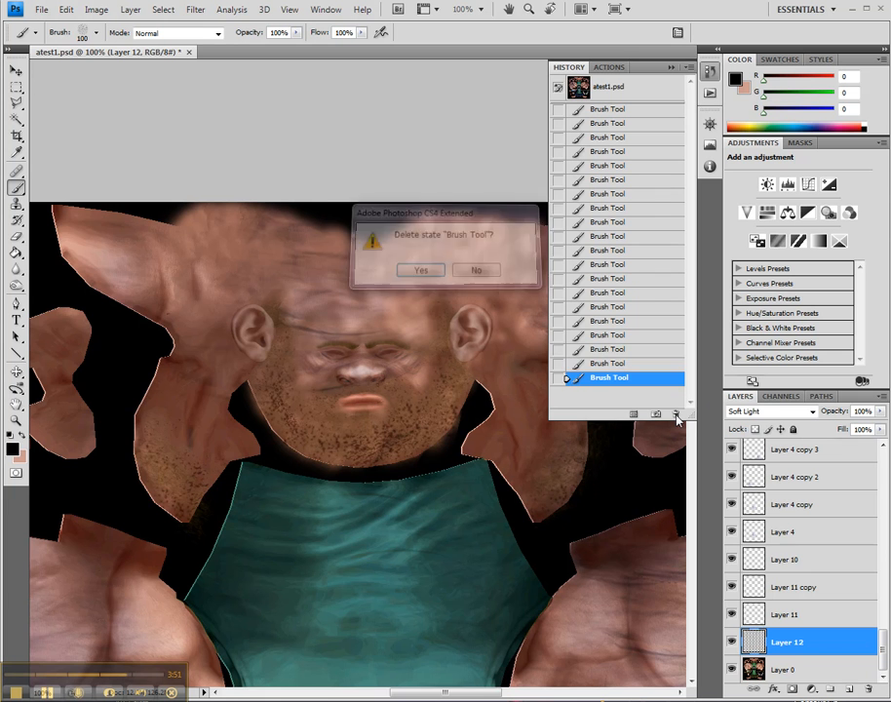
left_click(422, 269)
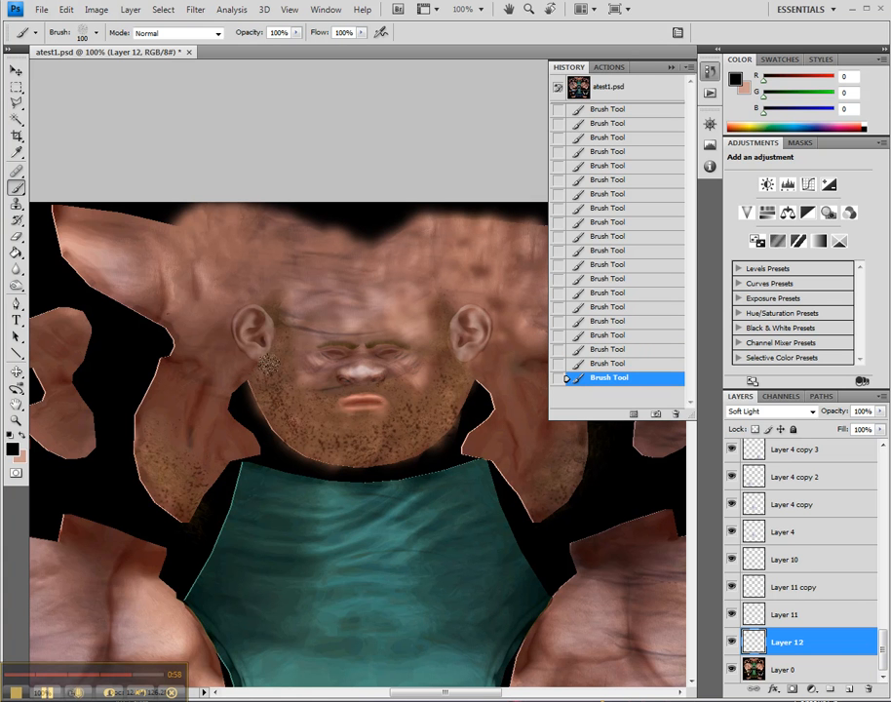
Repaint stubble, discard the latest bad stroke, and brush strokes across the face again
left_click(347, 425)
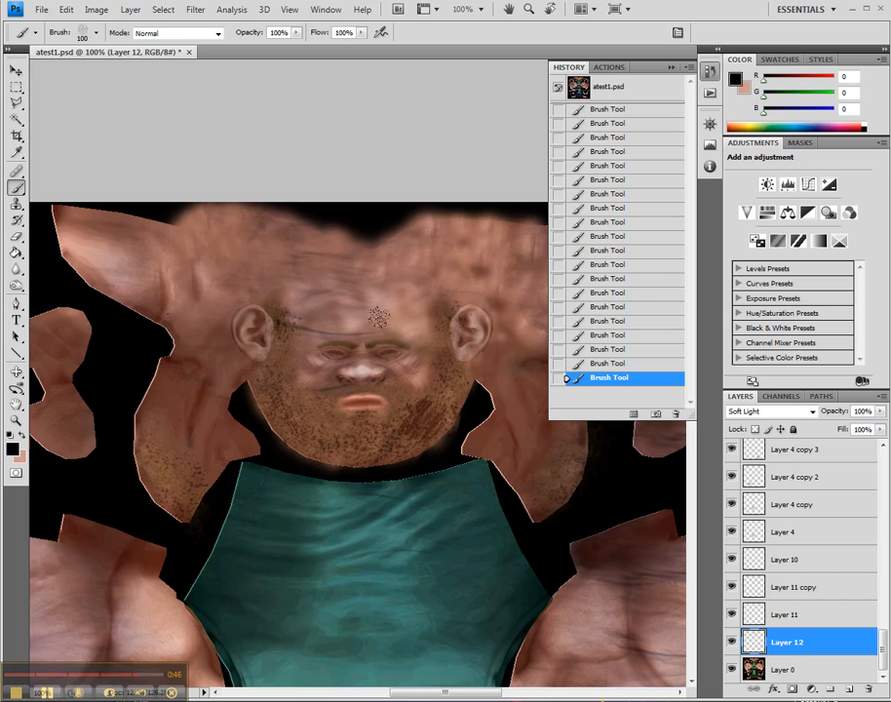
left_click(675, 413)
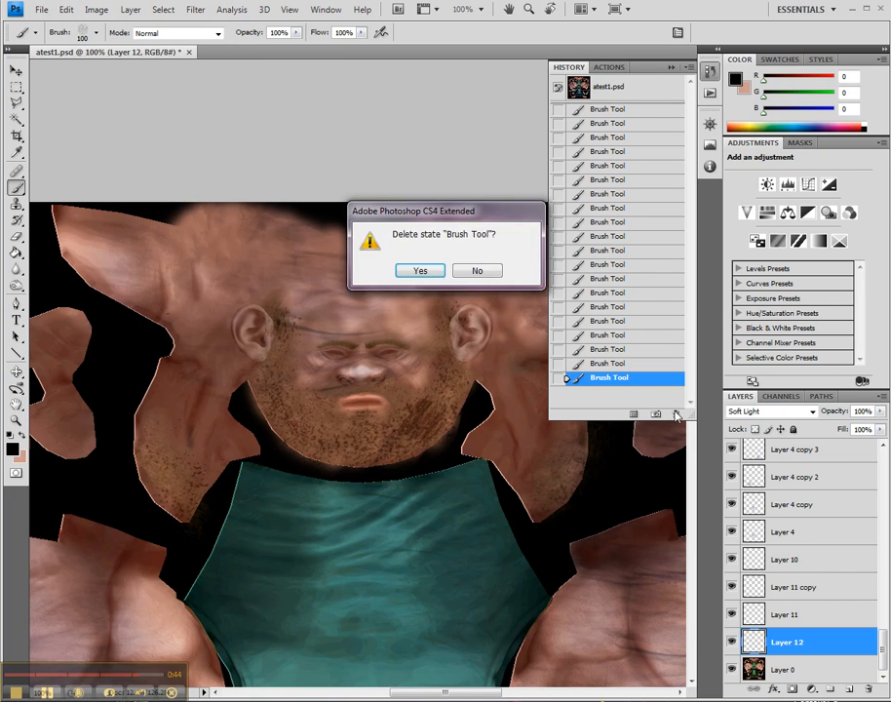
left_click(419, 269)
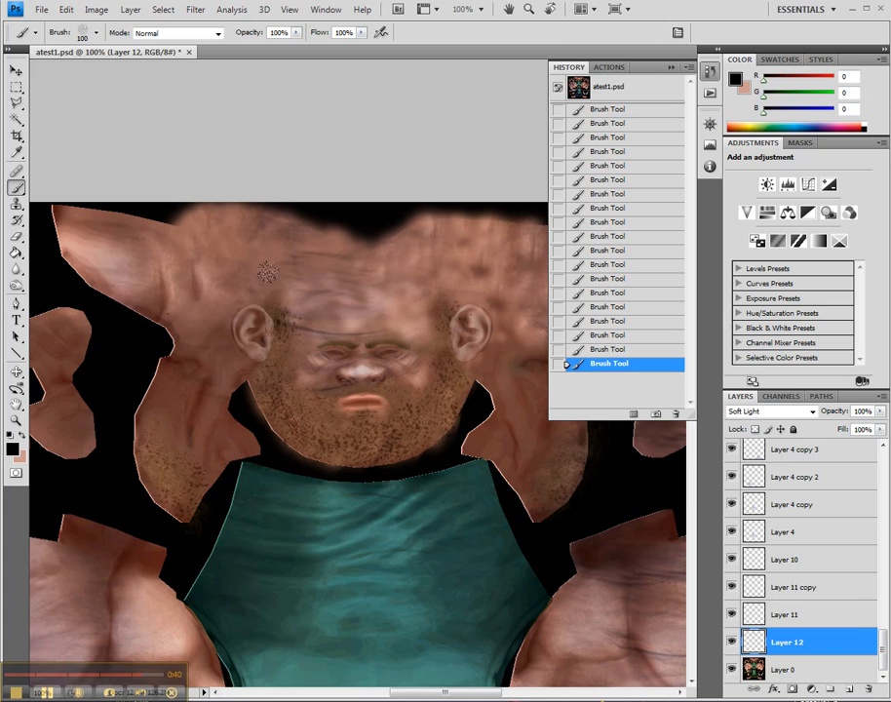
left_click_drag(263, 272, 351, 283)
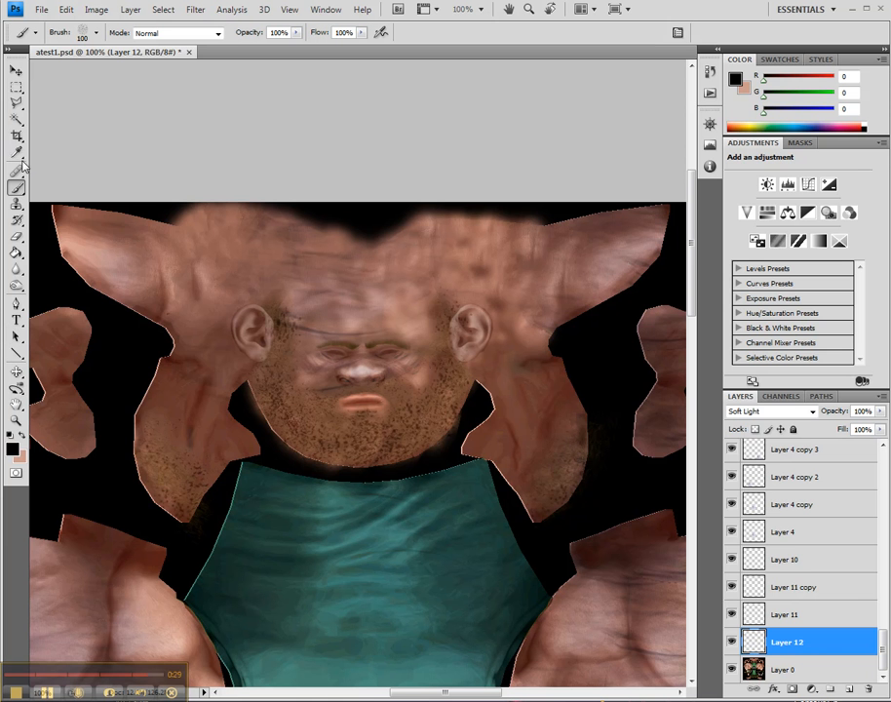
Export via Save for Web as a Very High JPEG to the Desktop, replacing the existing file
left_click(43, 8)
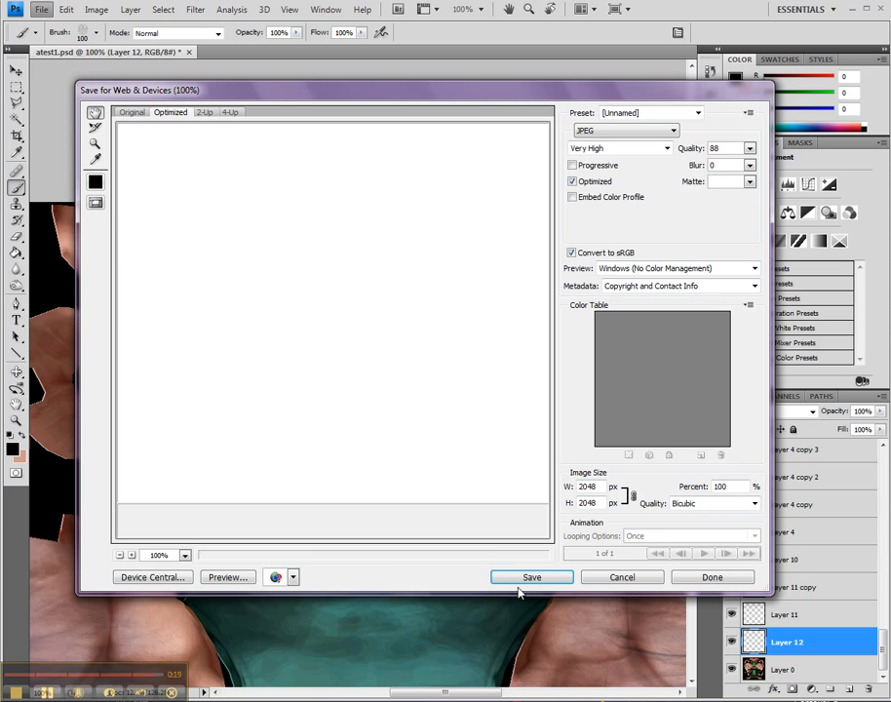
left_click(531, 577)
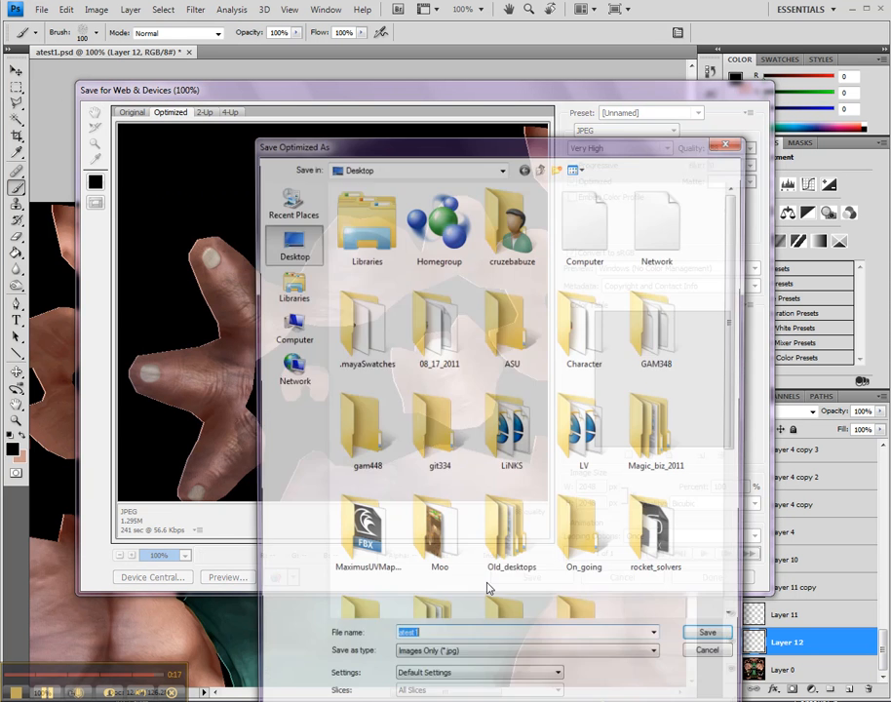
scroll("down", 3)
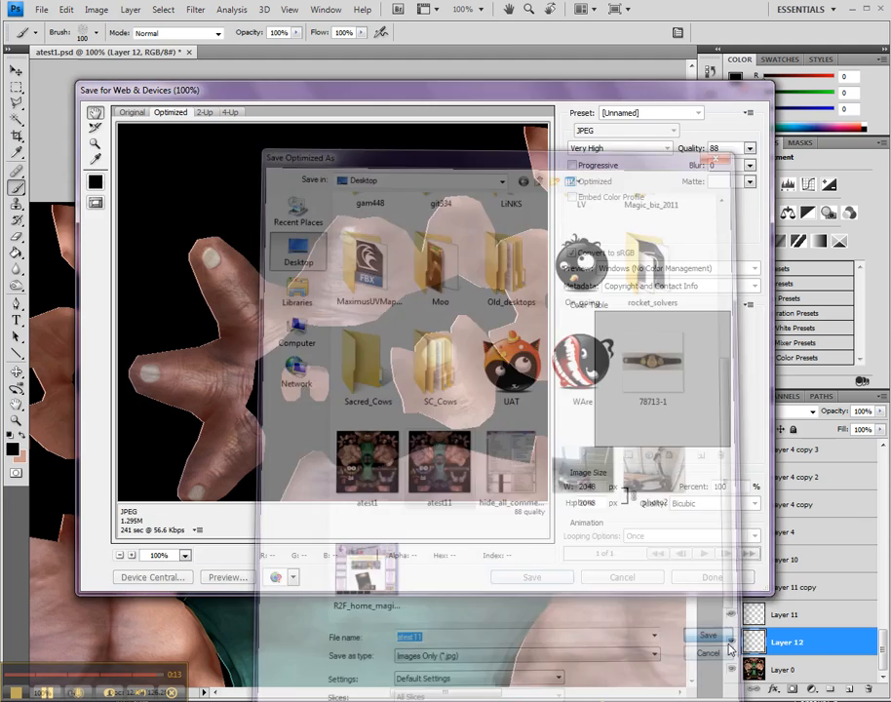
left_click(709, 636)
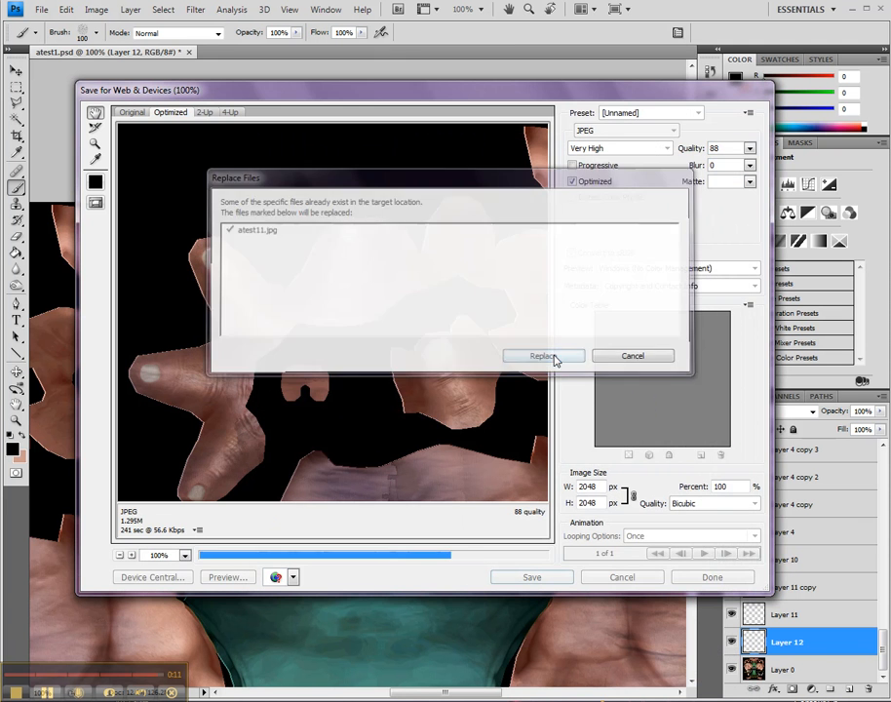
left_click(542, 355)
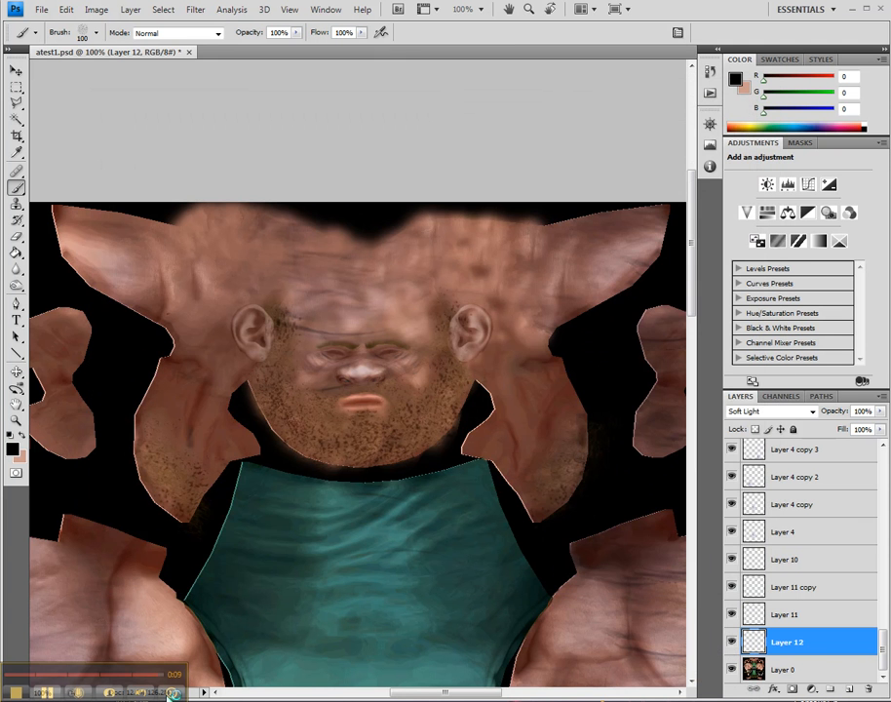